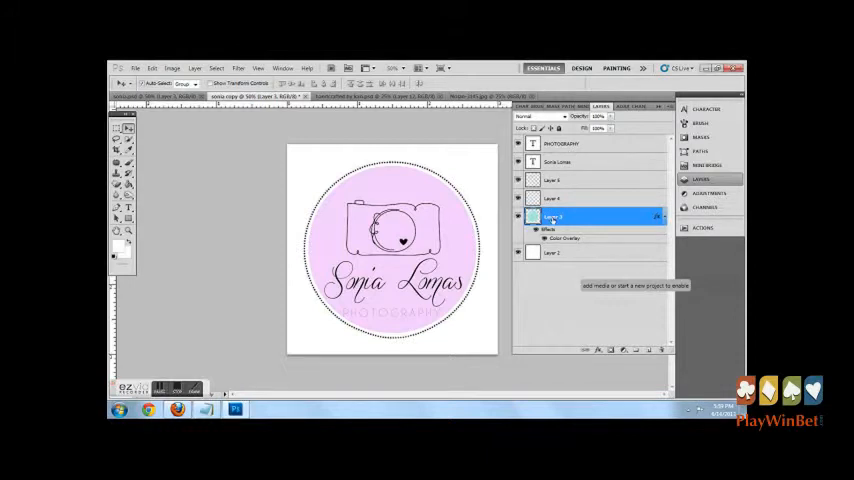
Open the context menu for the circle logo layer.
right_click(553, 217)
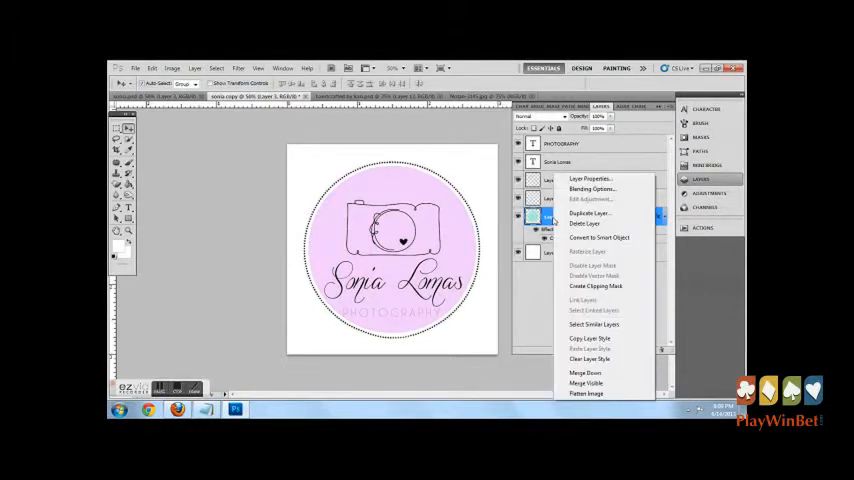
mouse_move(590, 387)
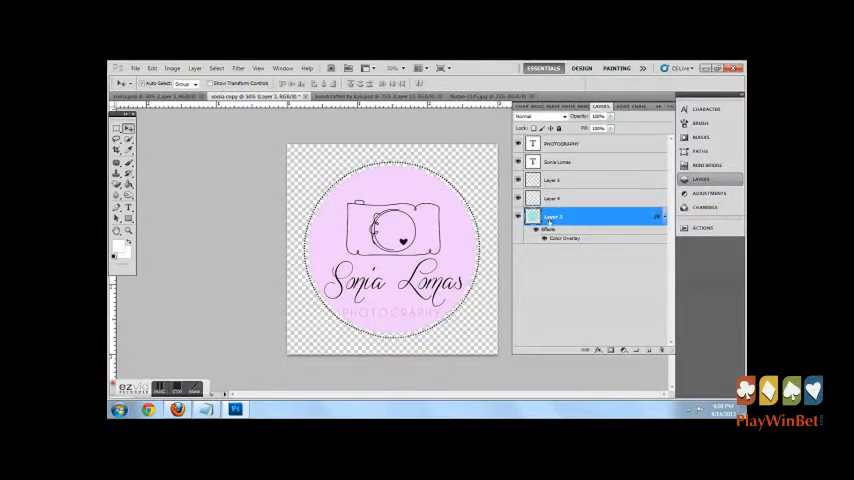
Merge the logo into one layer and save the baby photo with the logo.
right_click(553, 217)
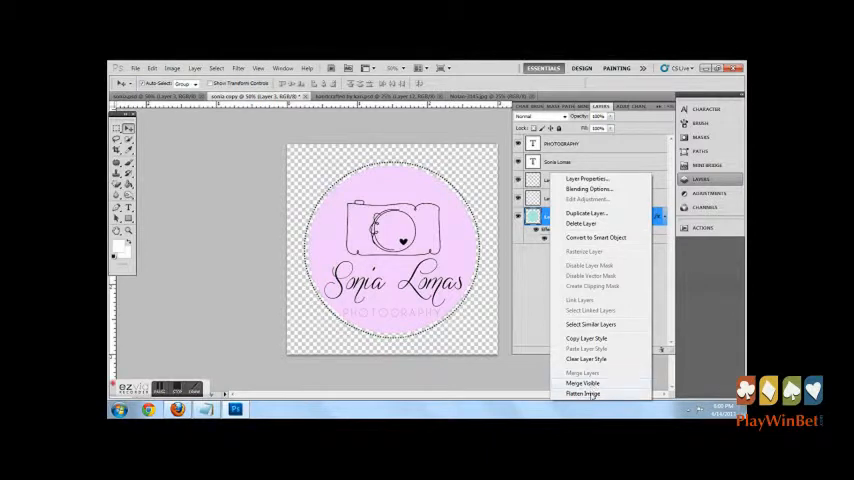
left_click(584, 393)
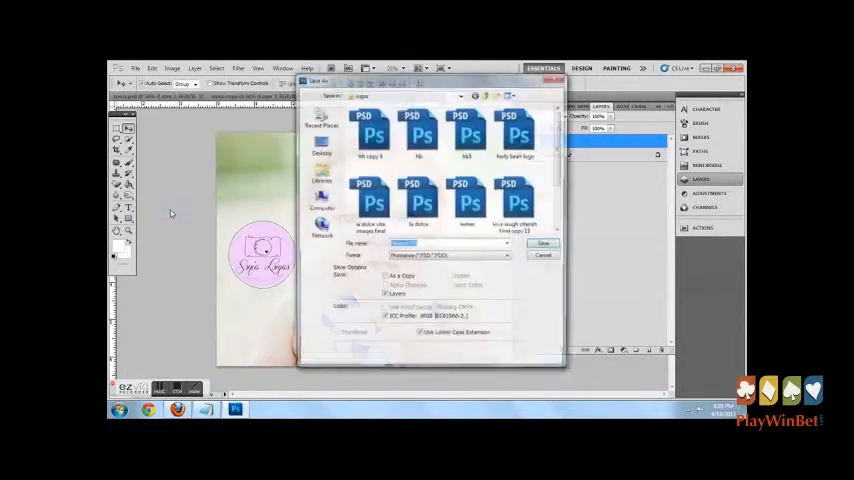
left_click(543, 243)
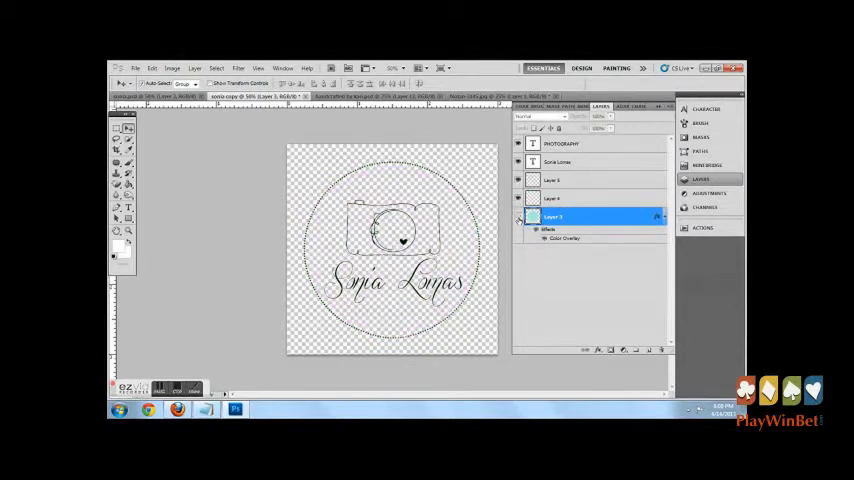
Define the black logo art as a brush preset from the Edit menu.
left_click(152, 68)
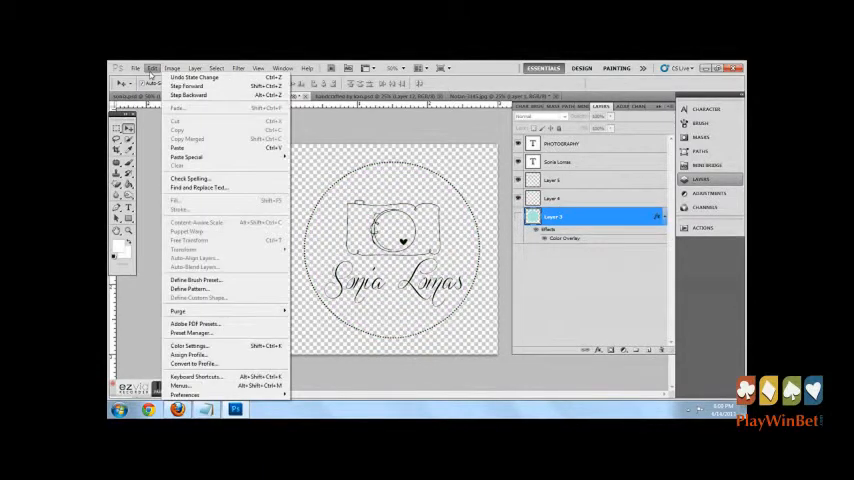
mouse_move(210, 280)
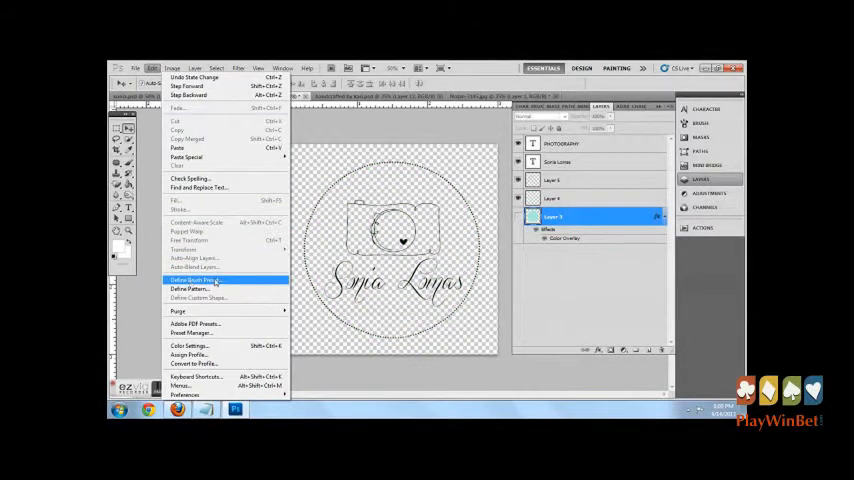
left_click(195, 279)
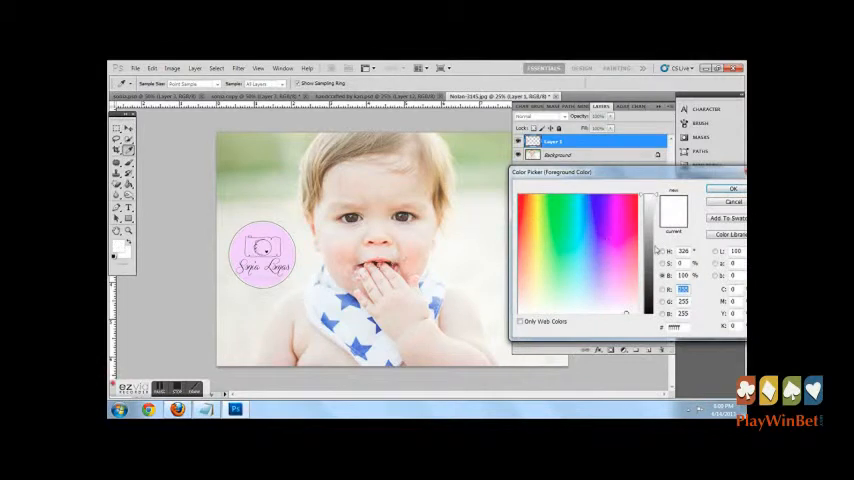
Pick the watermark painting colour, then start saving the stamped photo.
left_click(732, 189)
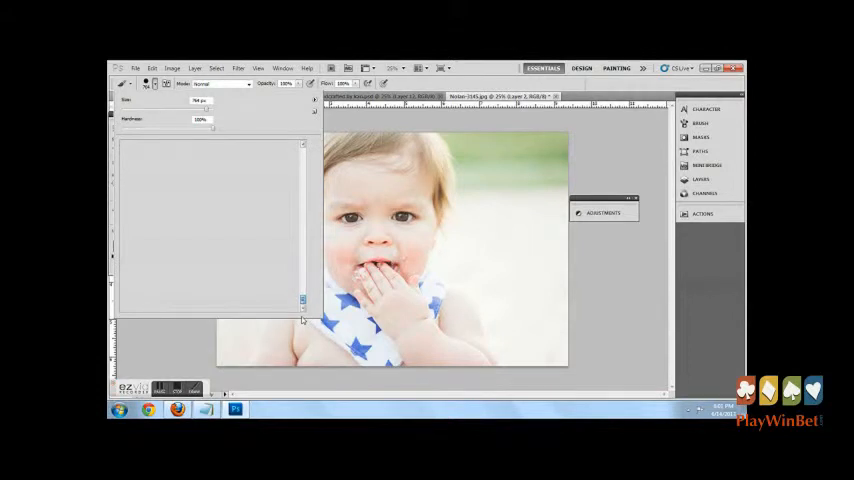
mouse_move(307, 302)
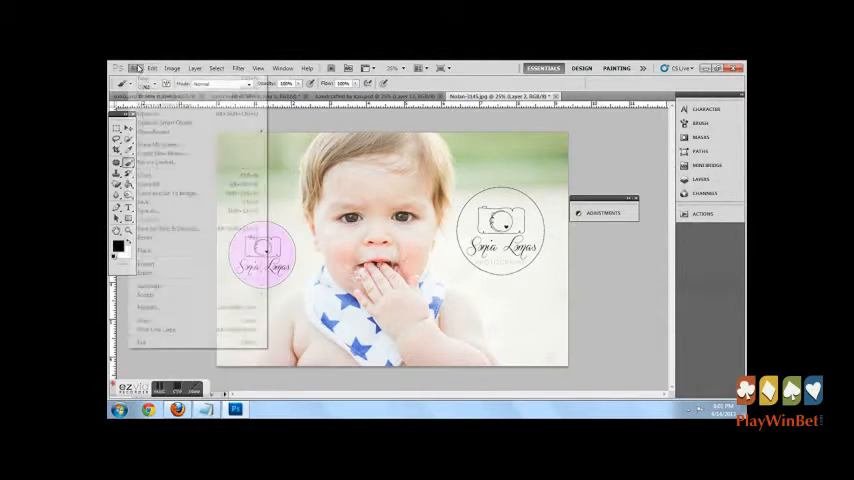
left_click(152, 68)
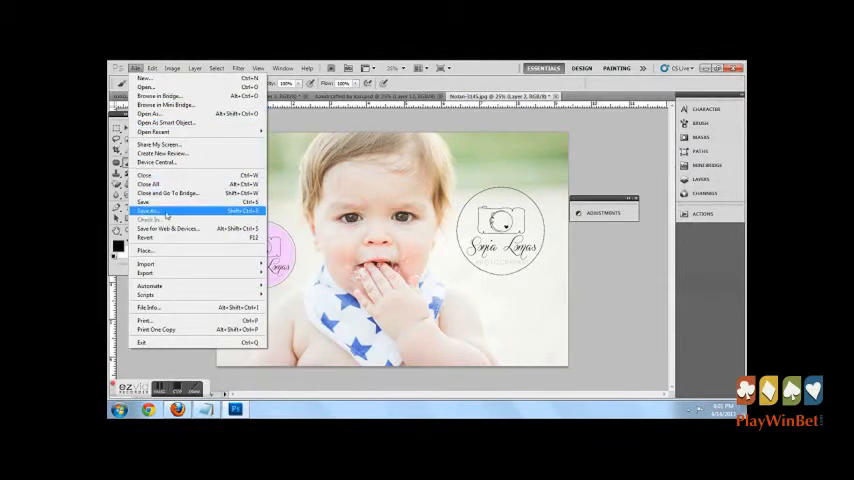